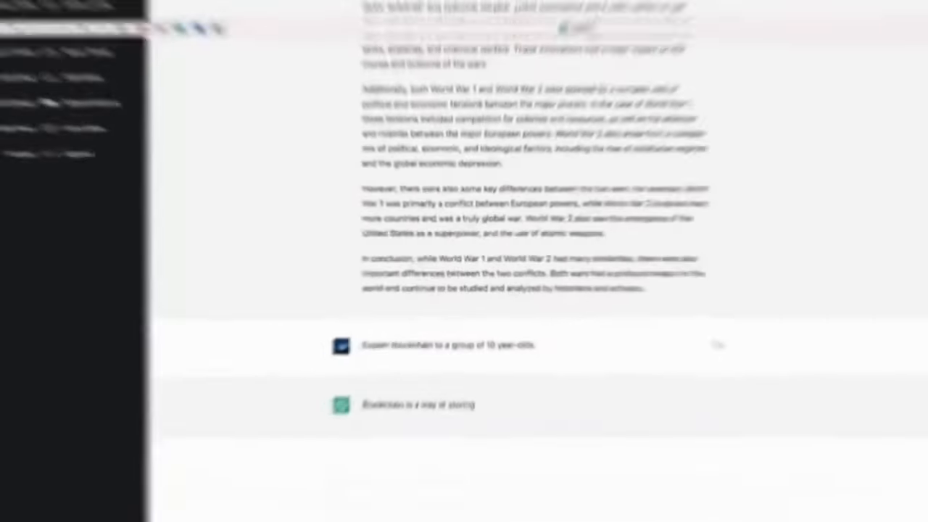
Select 'generative ai definition' from Google's suggestions beside ChatGPT's Iron Man characters answer.
scroll("down", 3)
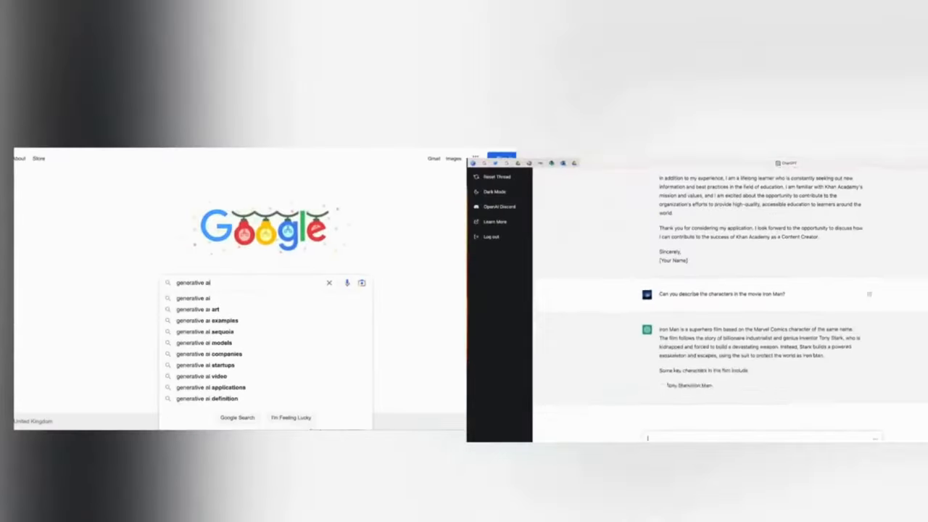
left_click(210, 398)
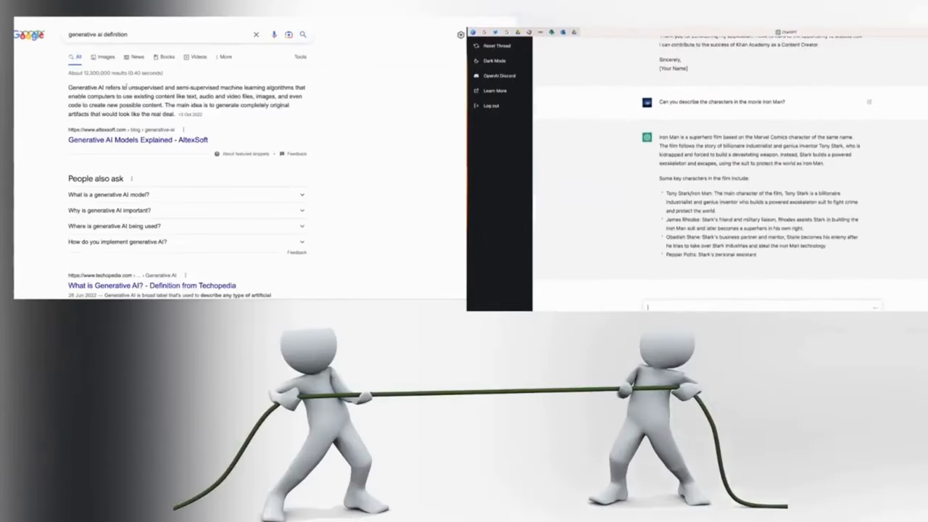